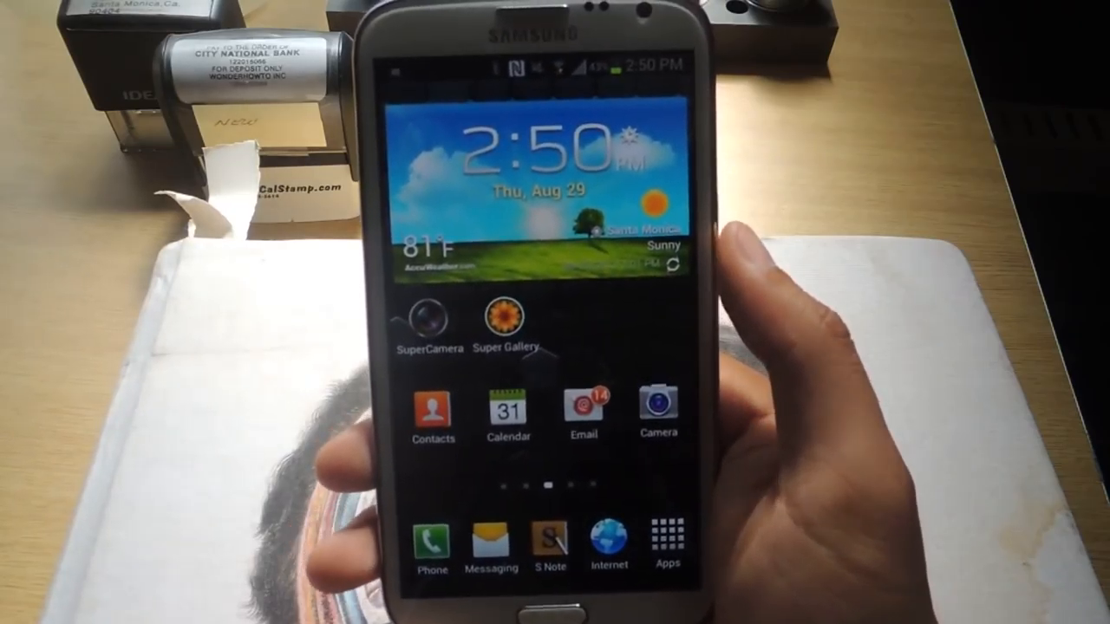
Step: Install the downloaded Apollo package over the existing app, confirming the replacement
{"action": "scroll", "scroll_direction": "left", "scroll_amount": 3}
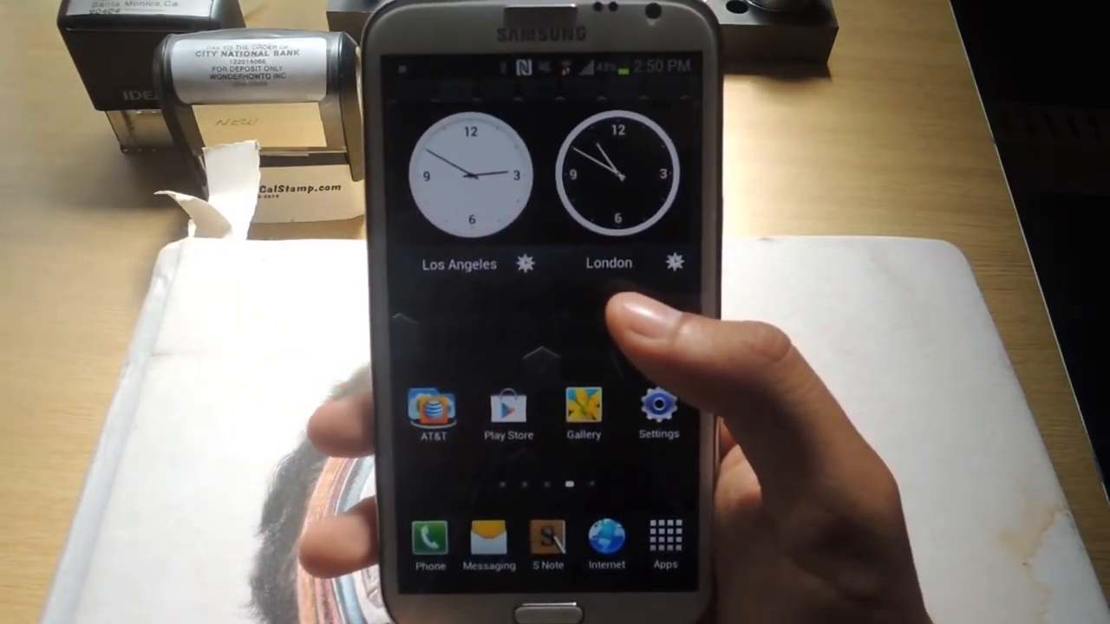
{"action": "scroll", "scroll_direction": "left", "scroll_amount": 3}
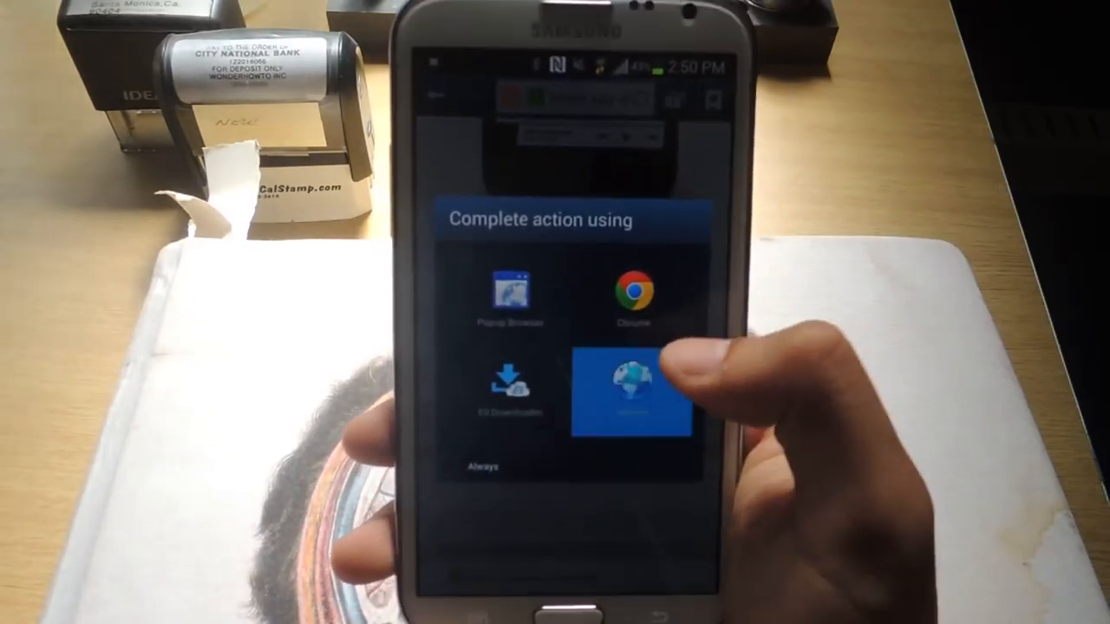
{"action": "left_click", "coordinate": [628, 395]}
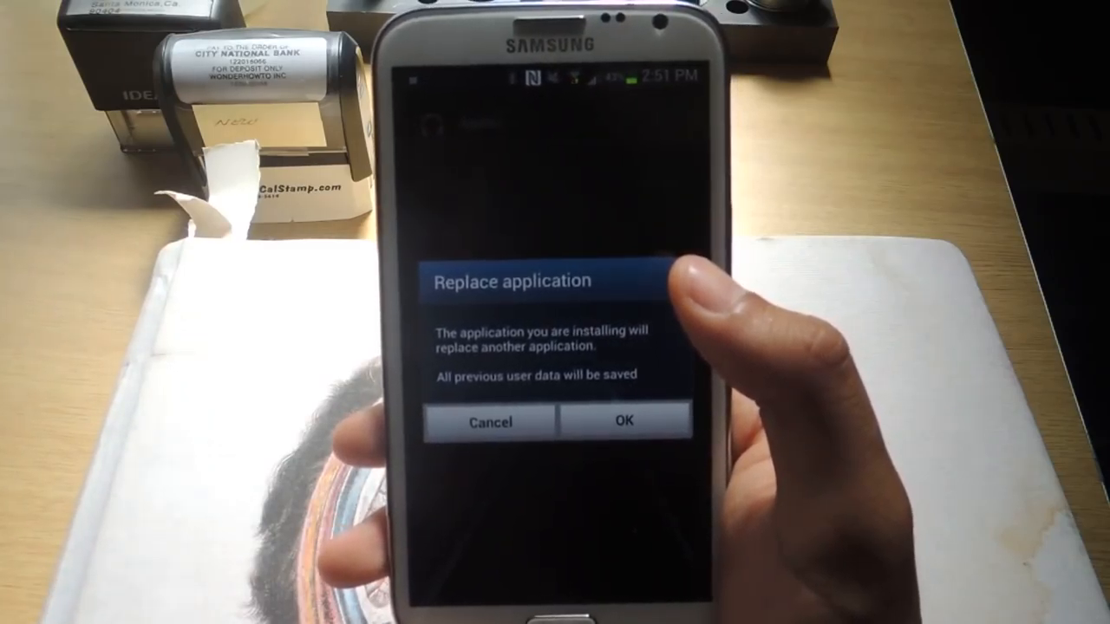
{"action": "left_click", "coordinate": [623, 421]}
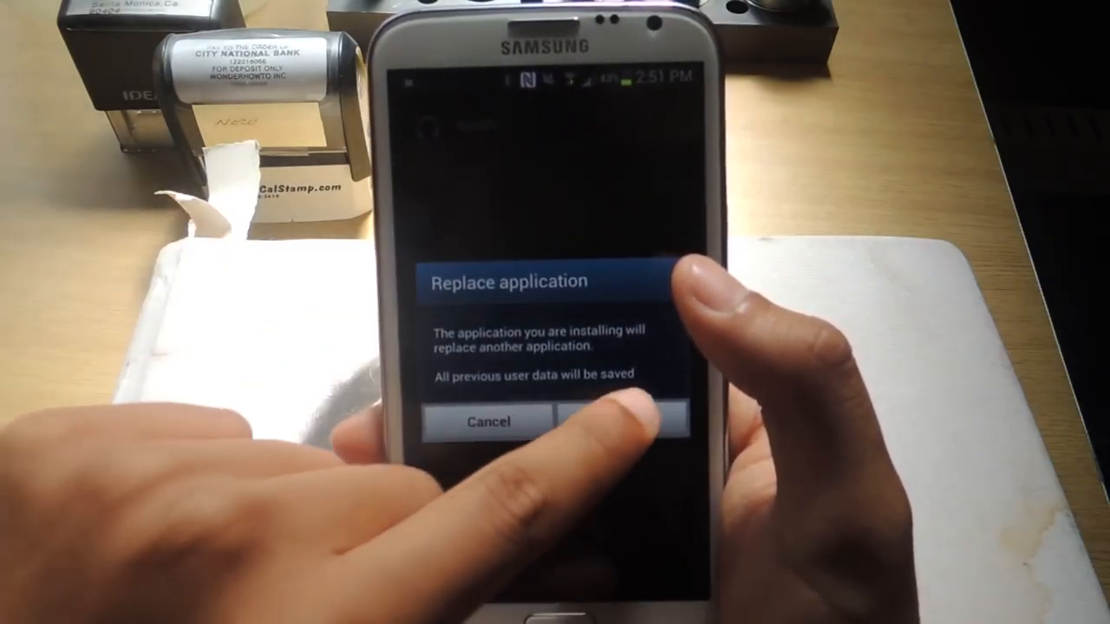
{"action": "left_click", "coordinate": [629, 422]}
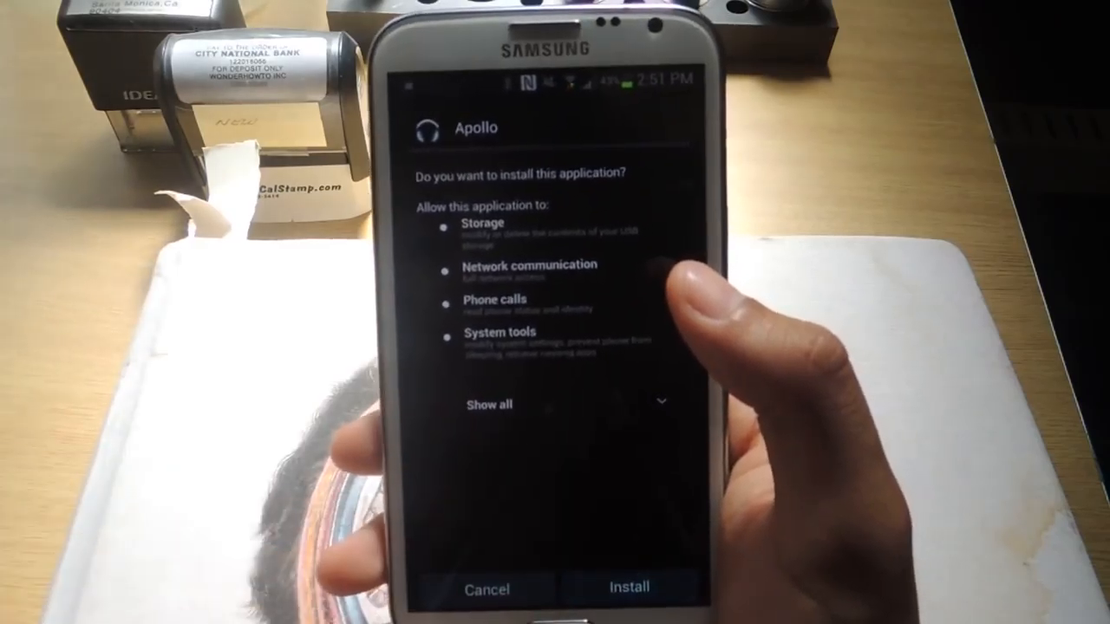
{"action": "left_click", "coordinate": [630, 589]}
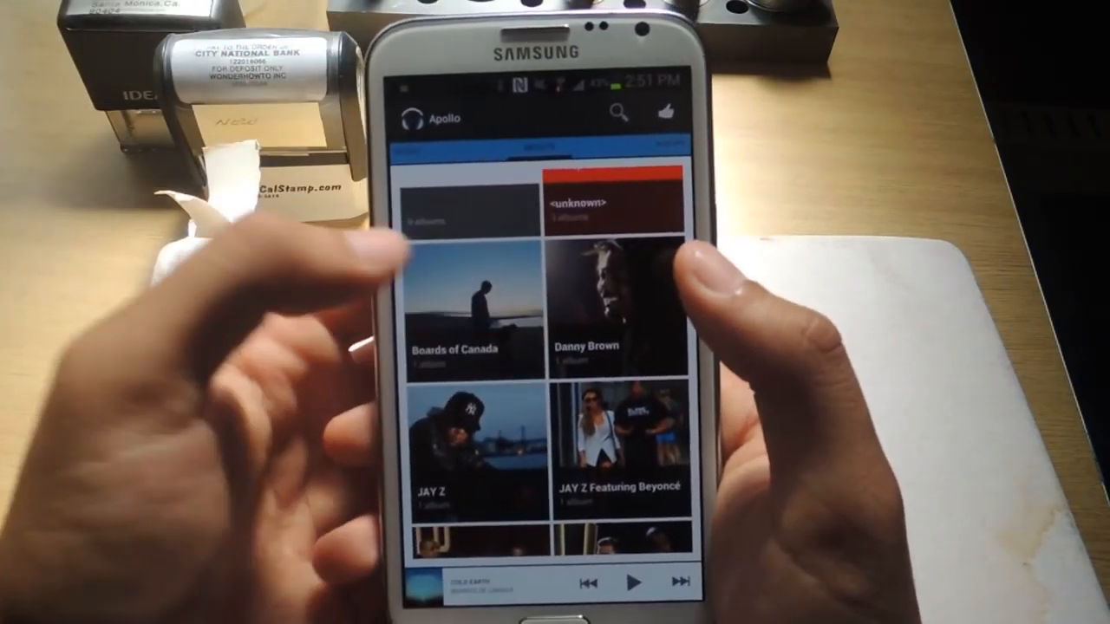
Step: Scroll down the Artists grid to view the fetched artist photos
{"action": "scroll", "scroll_direction": "down", "scroll_amount": 3}
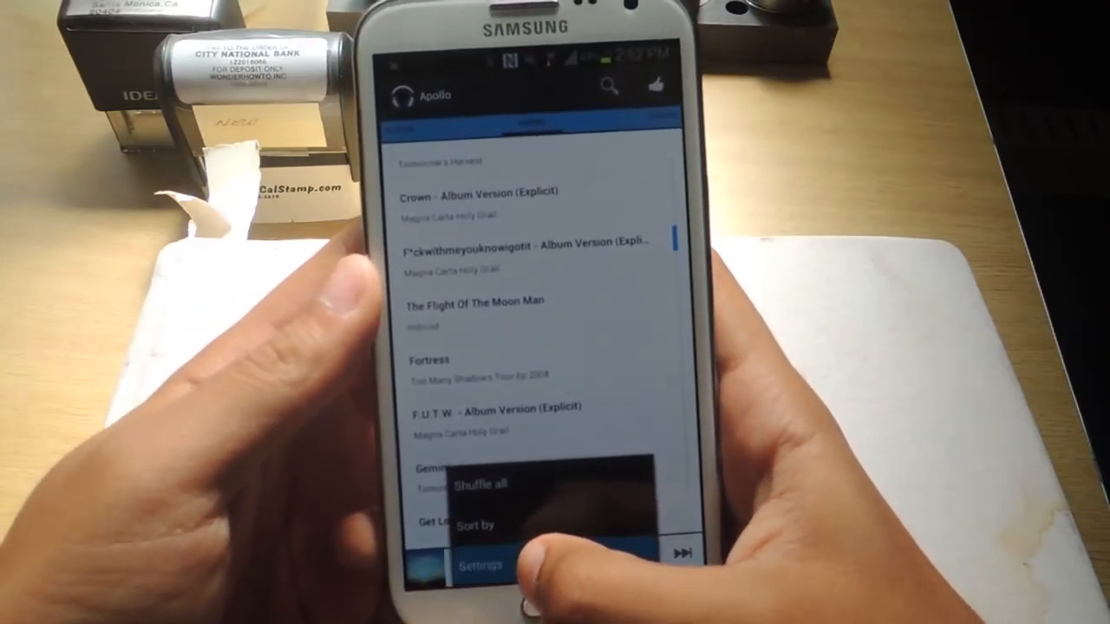
Step: From Apollo's settings themes list, pick and install Holo CM
{"action": "left_click", "coordinate": [475, 565]}
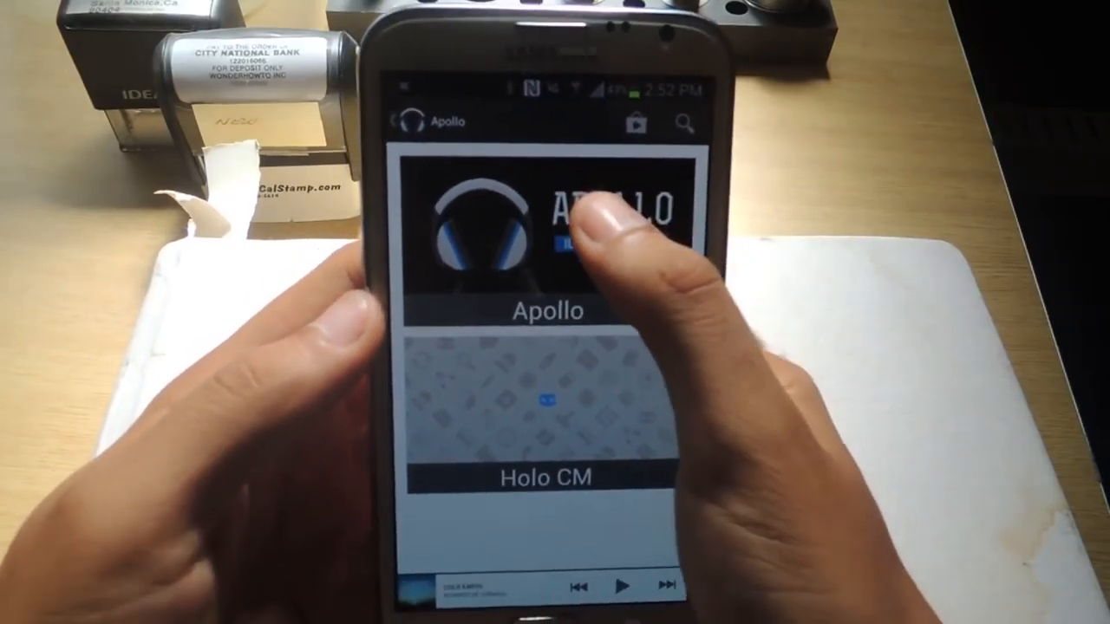
{"action": "left_click", "coordinate": [563, 217]}
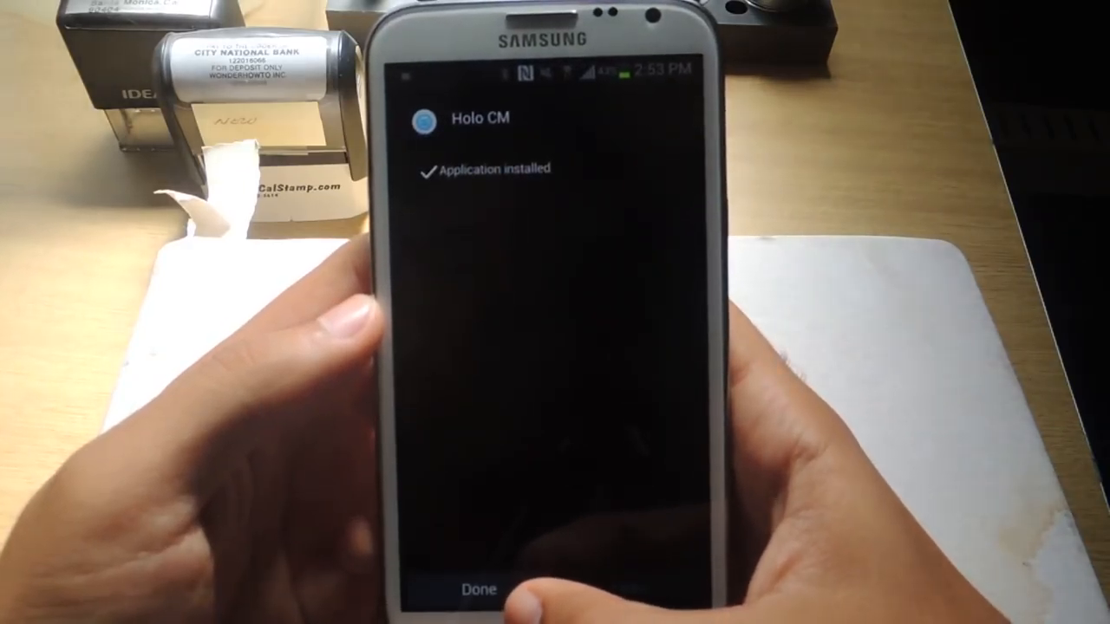
Step: Finish the theme install, then play Cold Earth from the home-screen Apollo widget
{"action": "left_click", "coordinate": [478, 588]}
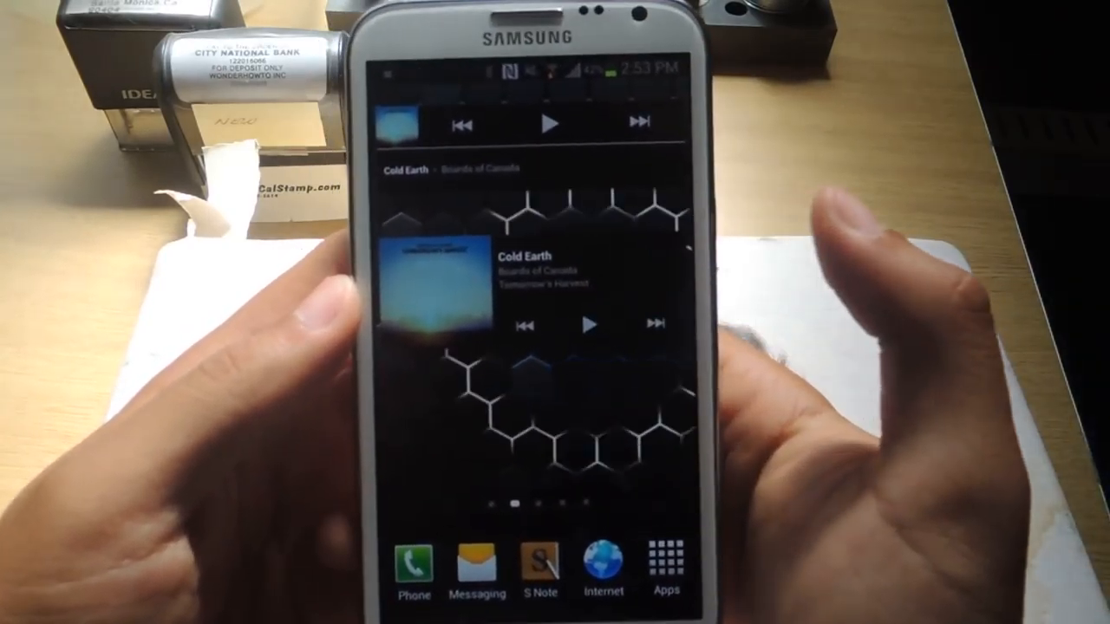
{"action": "left_click", "coordinate": [592, 322]}
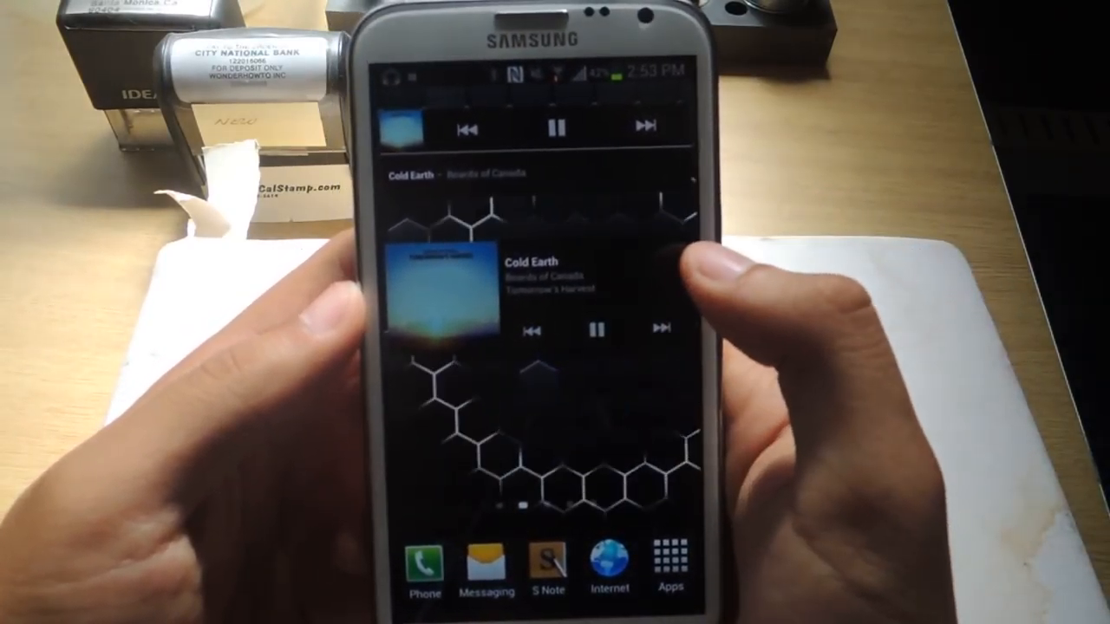
{"action": "left_click", "coordinate": [595, 330]}
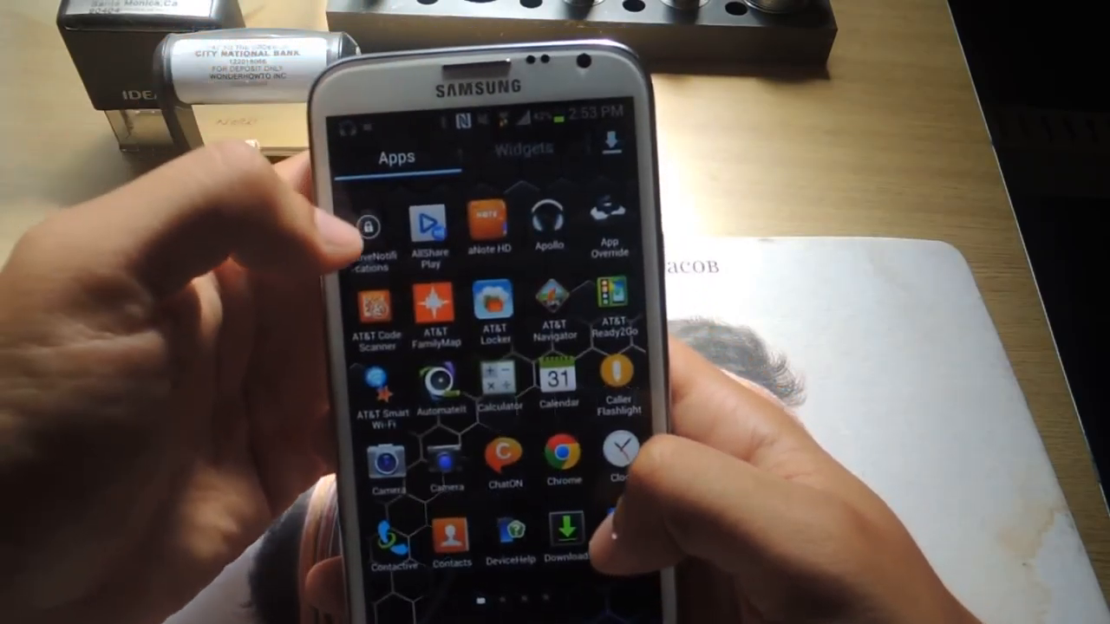
Step: Launch Apollo from the app drawer and switch to the Songs tab
{"action": "left_click", "coordinate": [544, 229]}
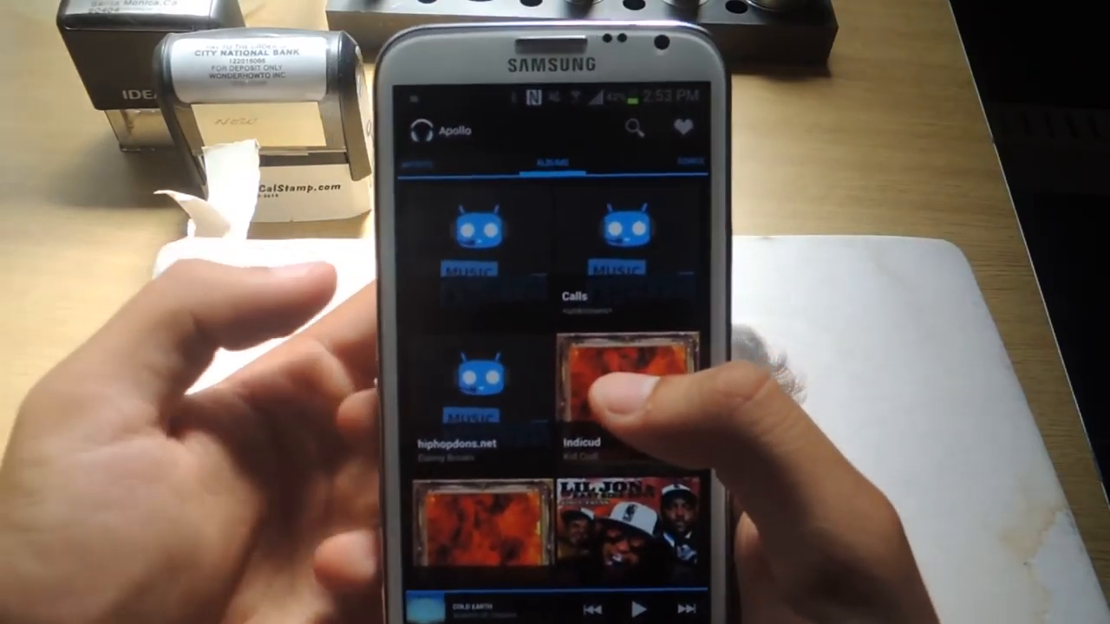
{"action": "left_click", "coordinate": [702, 162]}
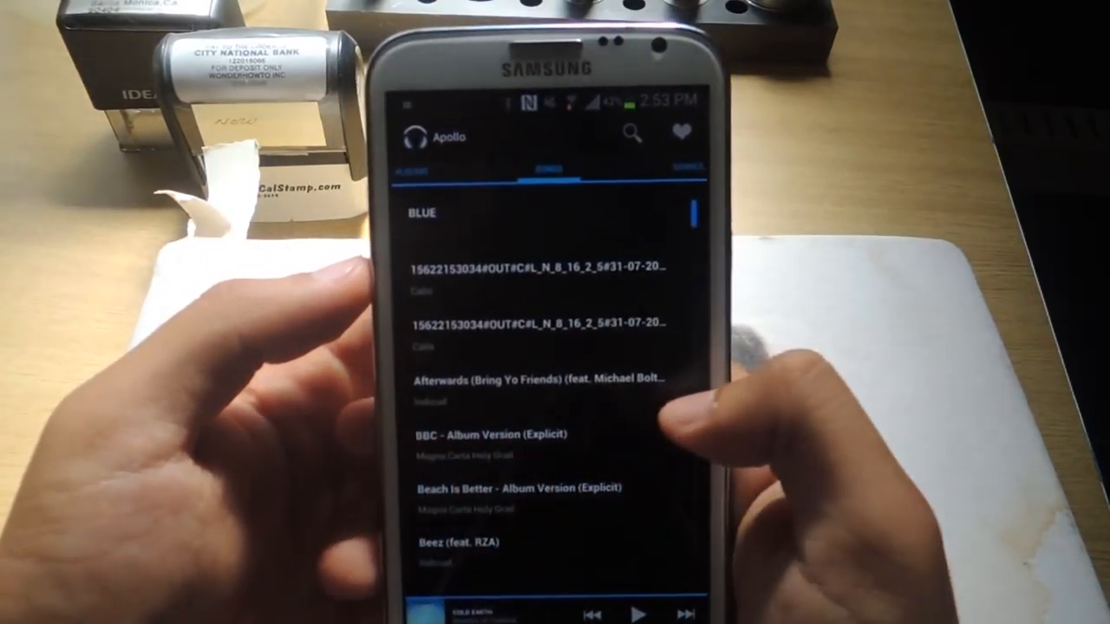